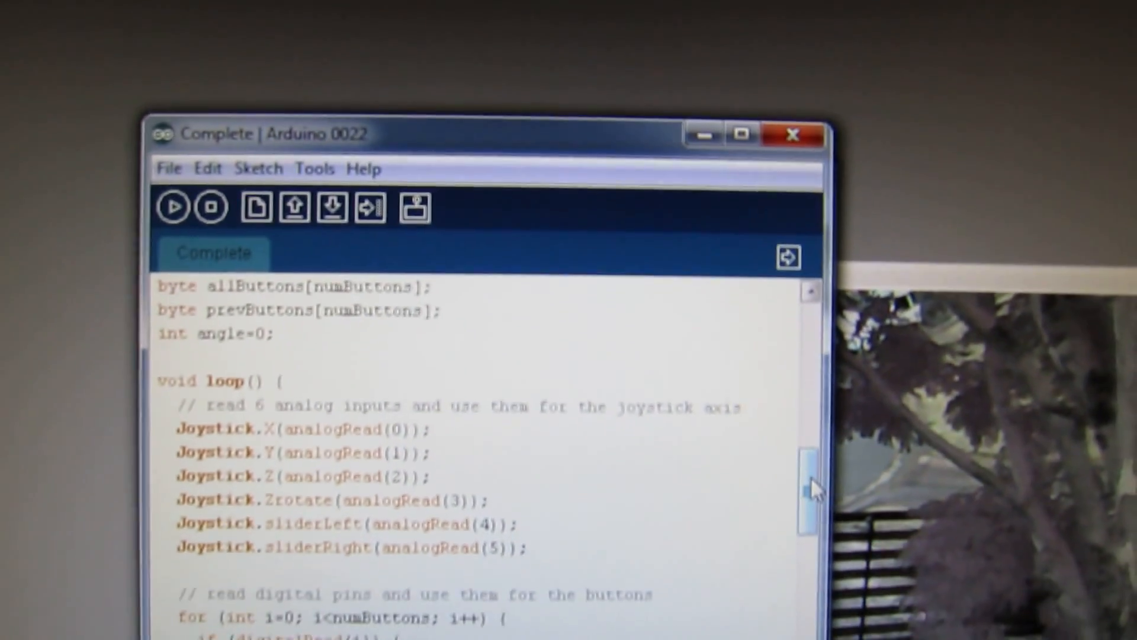
Step: Scroll through the Pronterface log showing completed slicing stages and exported G-code
scroll(up, 3)
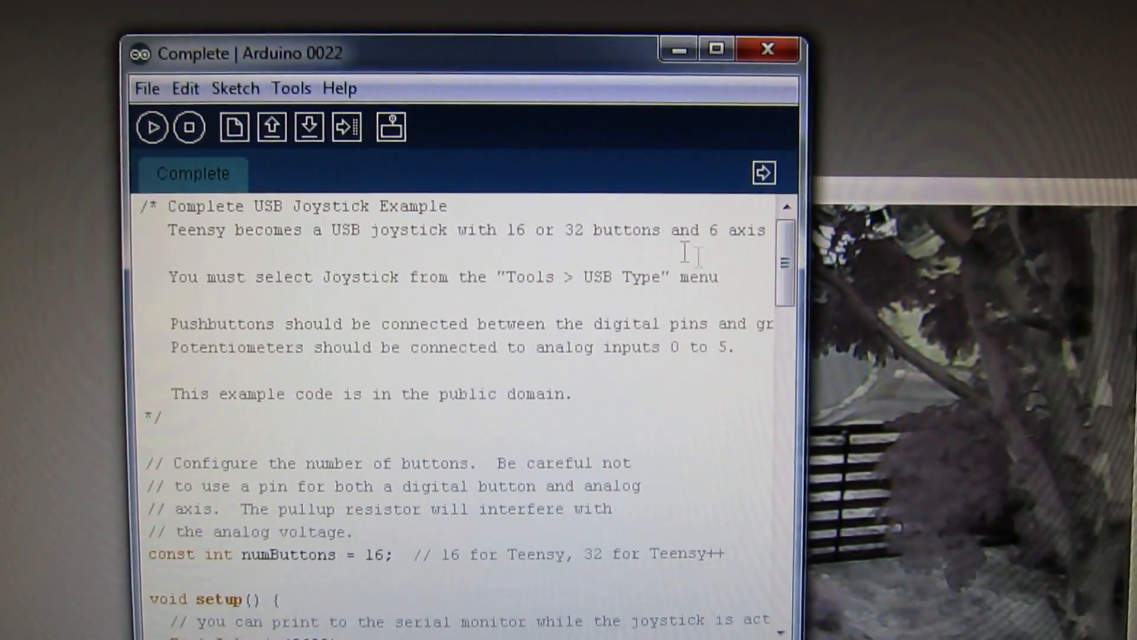
scroll(down, 3)
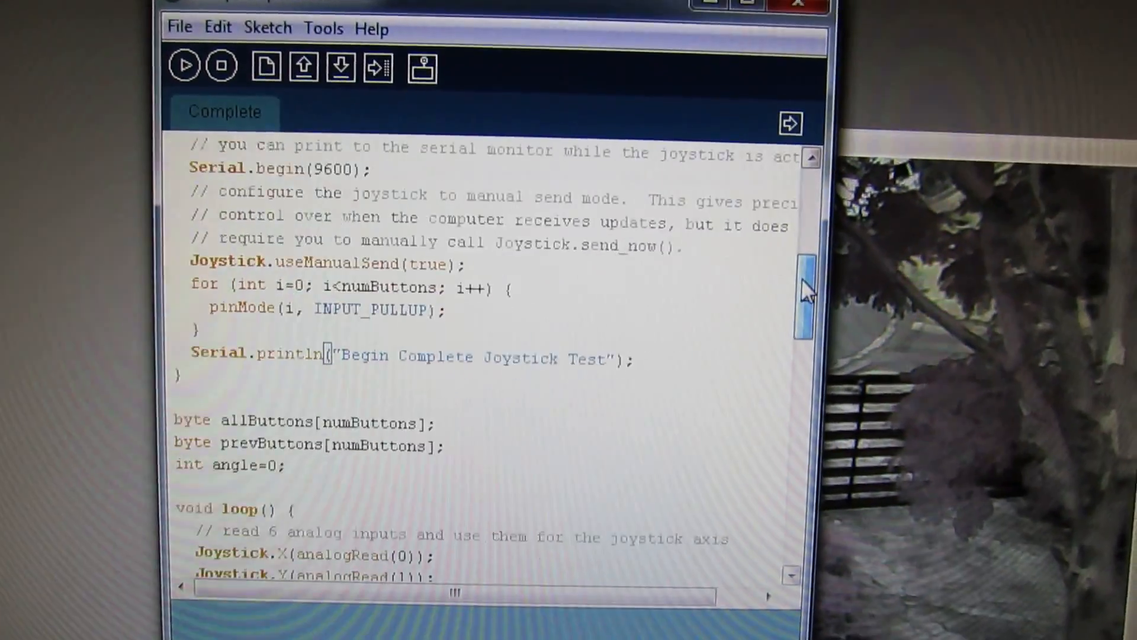
scroll(down, 3)
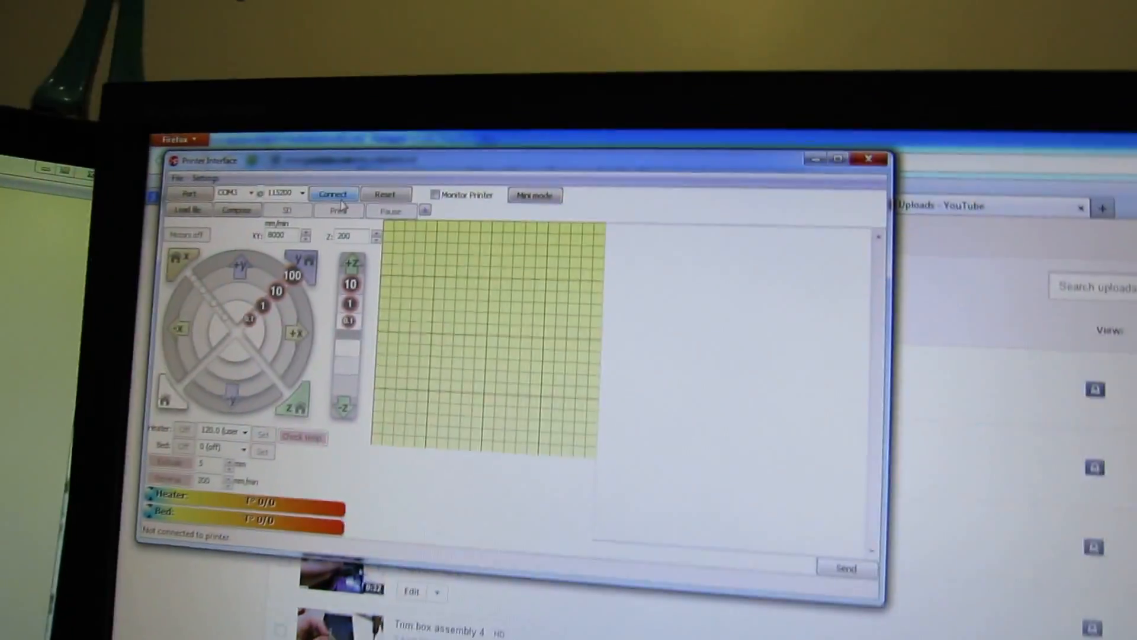
Step: Slice the trim wheels into wheels_export.gcode and read the 67-layer, 48-minute, 3858 mm estimate
click(333, 193)
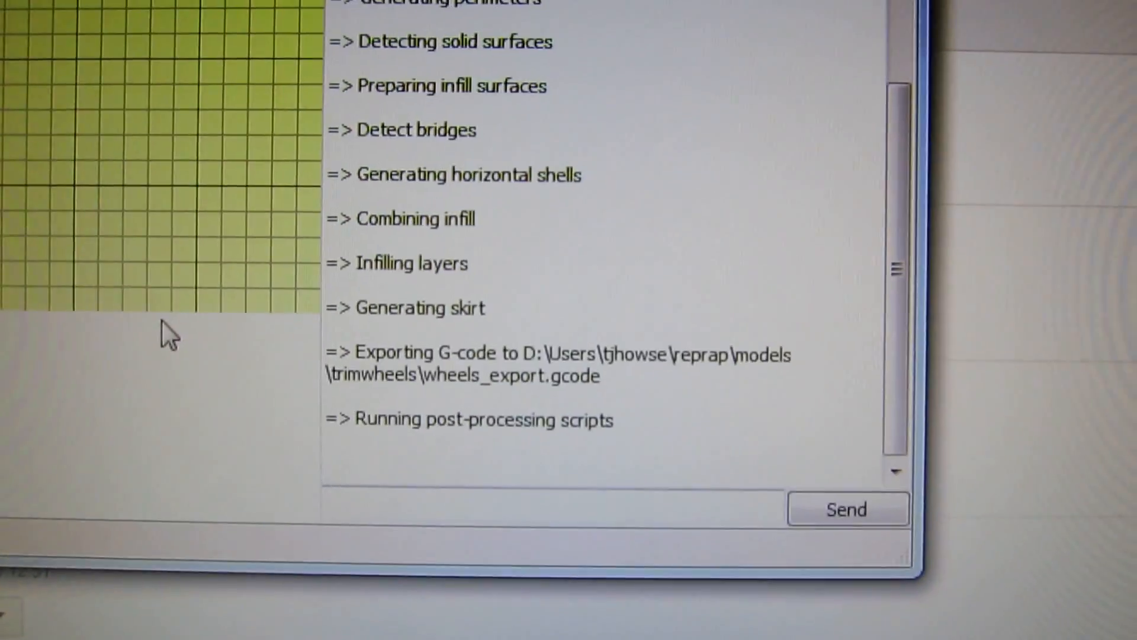
scroll(down, 3)
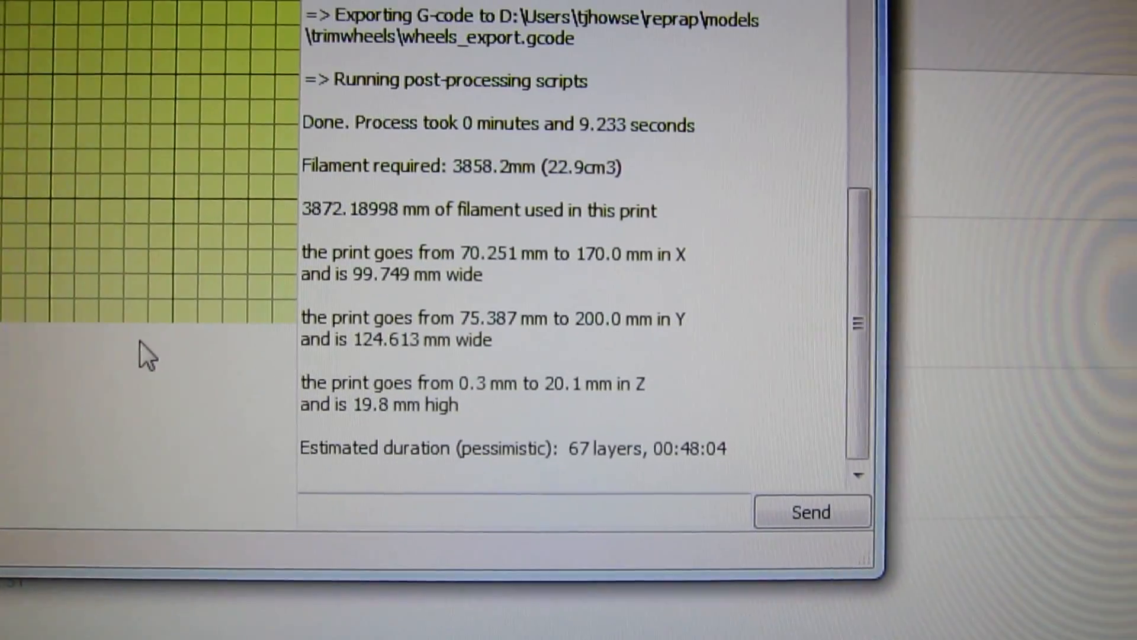